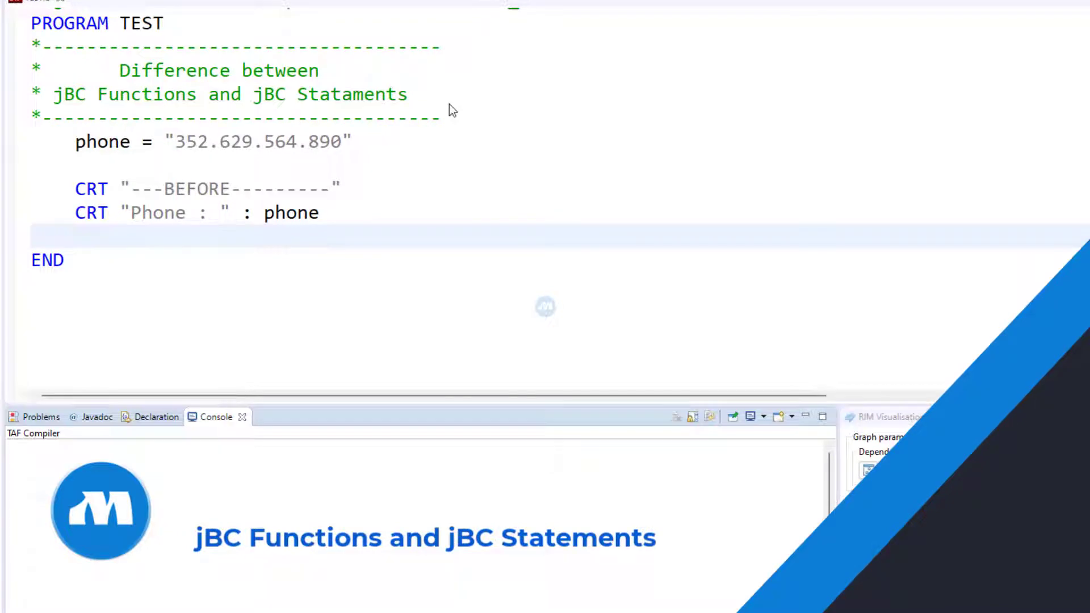
- Run TEST.b as a jBC Program so the console prints BEFORE and Phone : 352.629.564.890
click(980, 417)
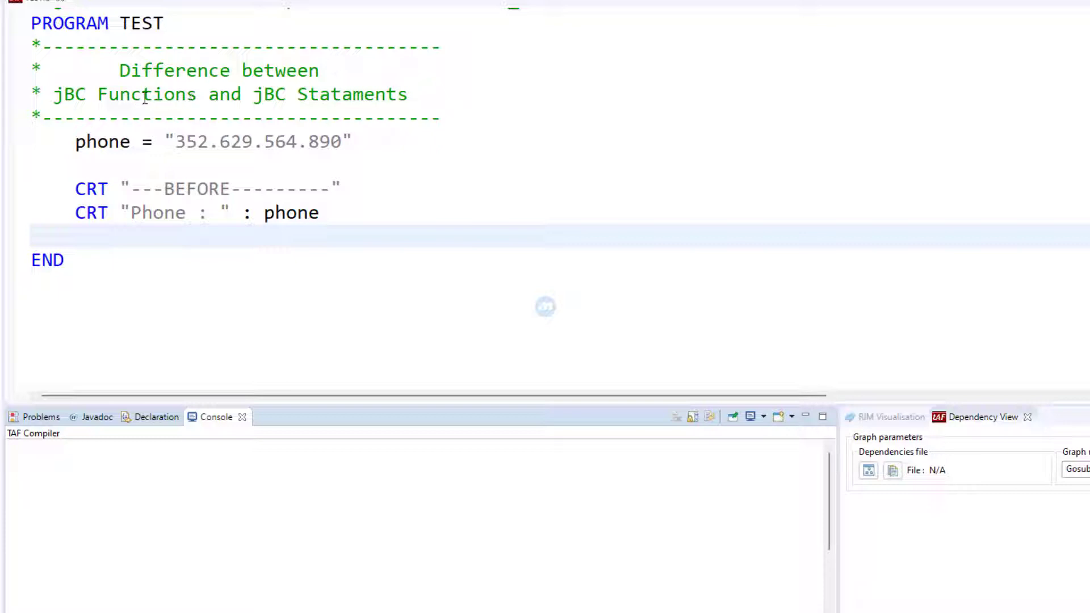
mouse_move(382, 158)
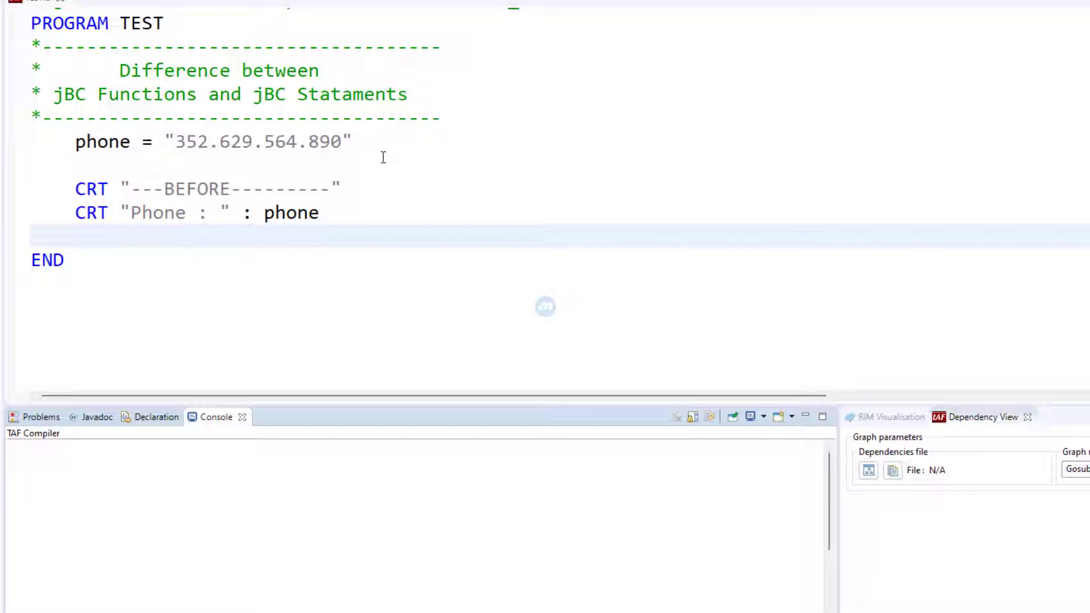
mouse_move(148, 171)
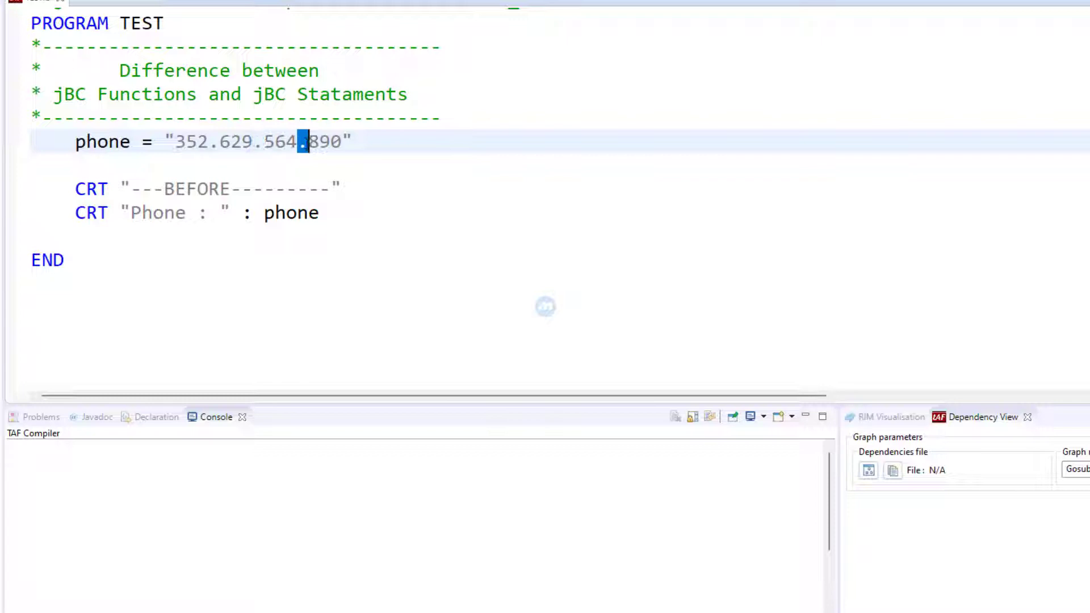
mouse_move(252, 160)
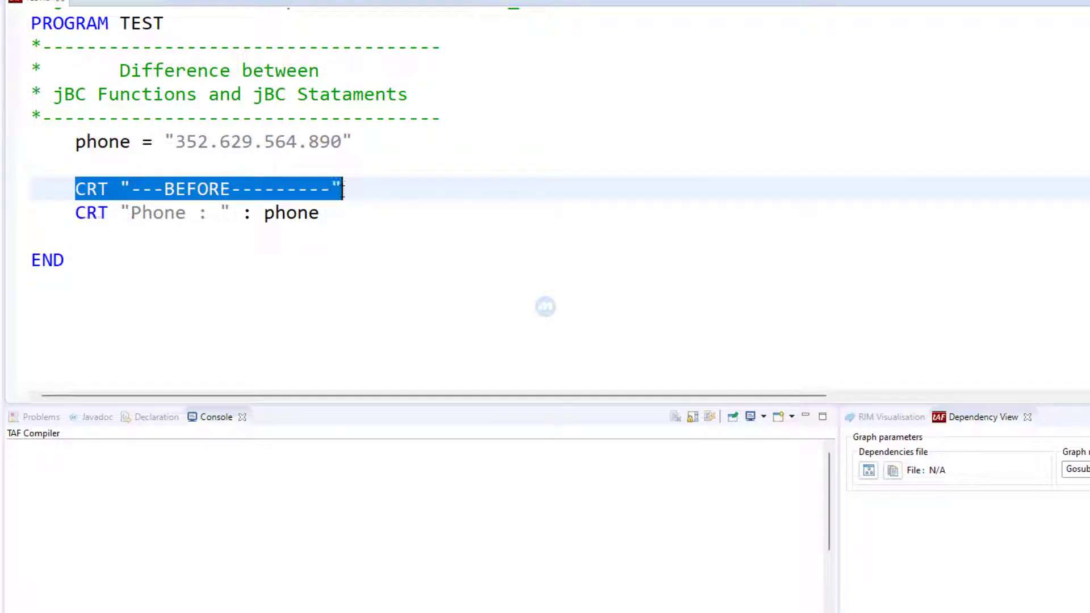
click(309, 212)
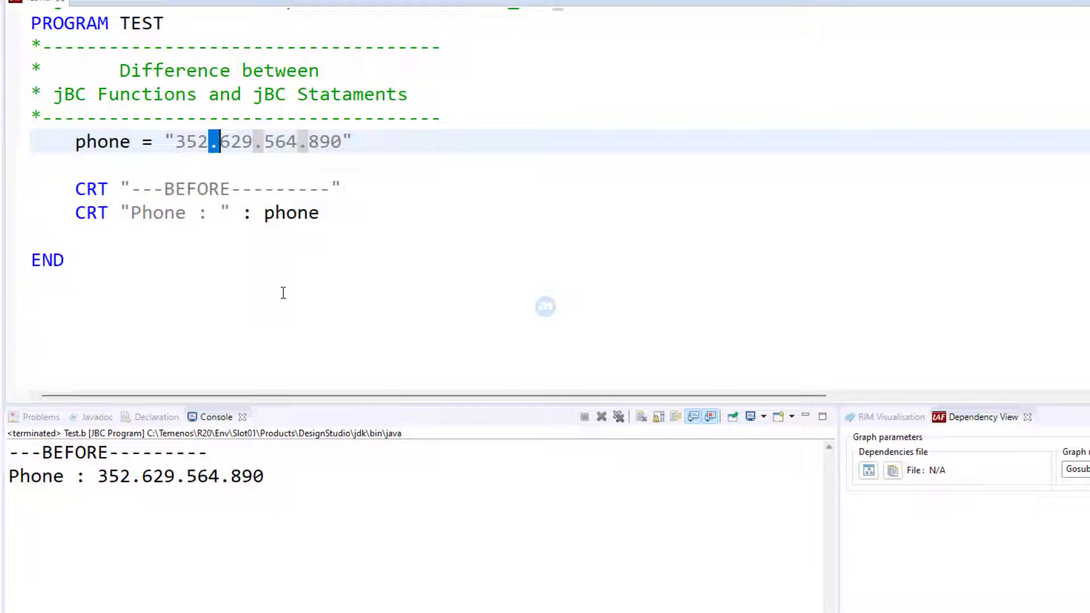
mouse_move(169, 254)
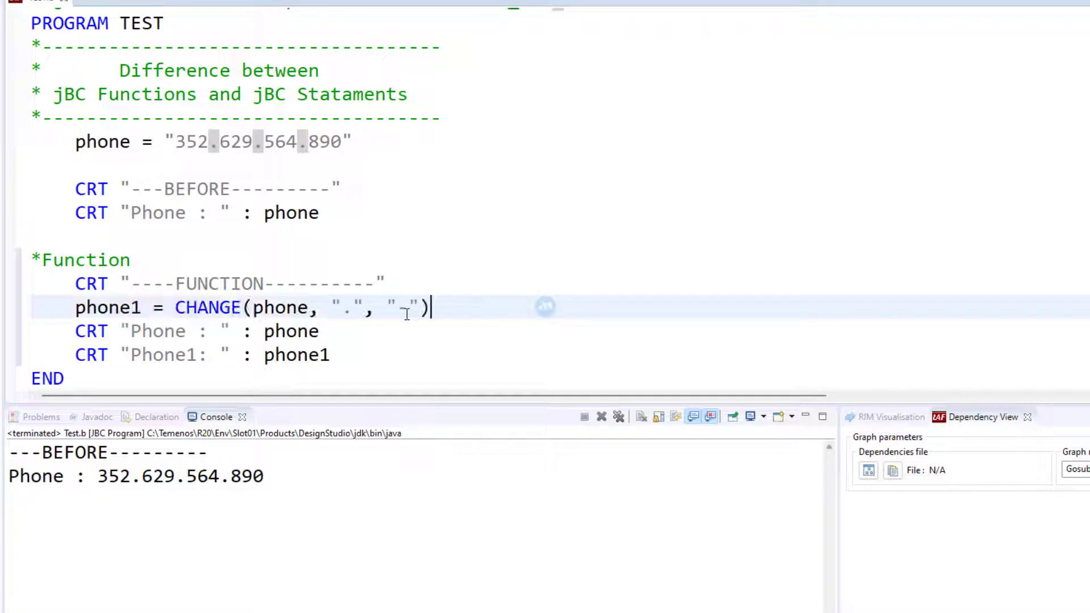
- Write the Function line phone1 = CHANGE(phone, ".", "-") storing the hyphenated number in phone1
text(-)
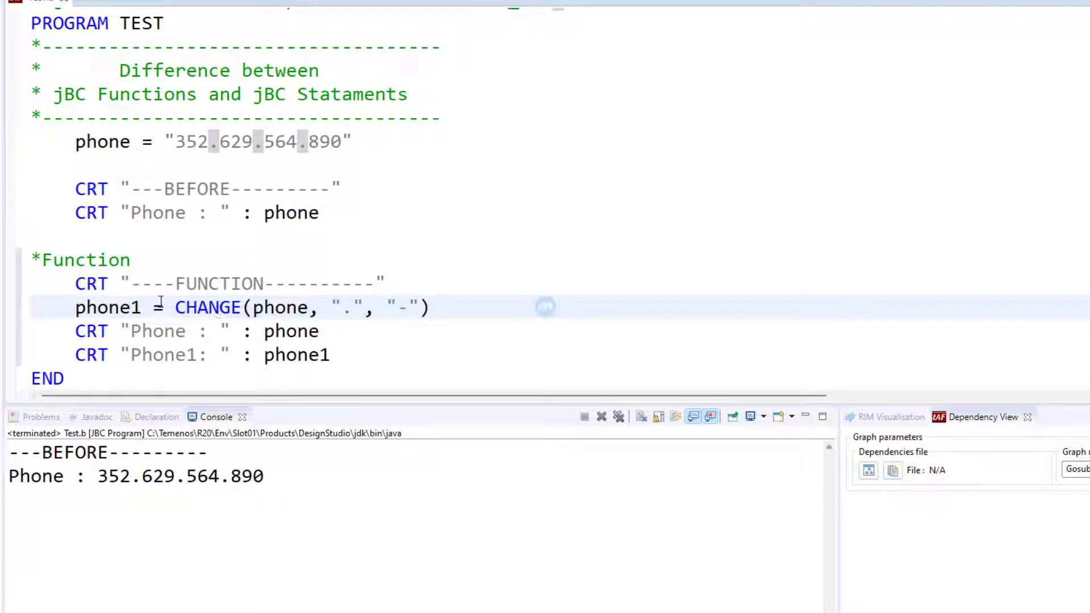
double_click(208, 307)
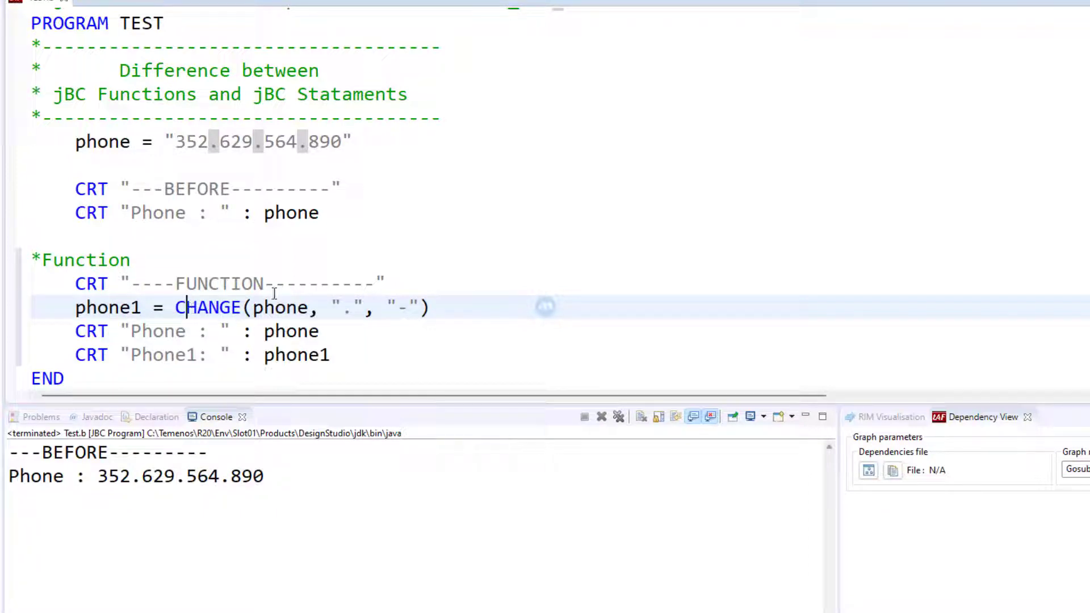
double_click(282, 307)
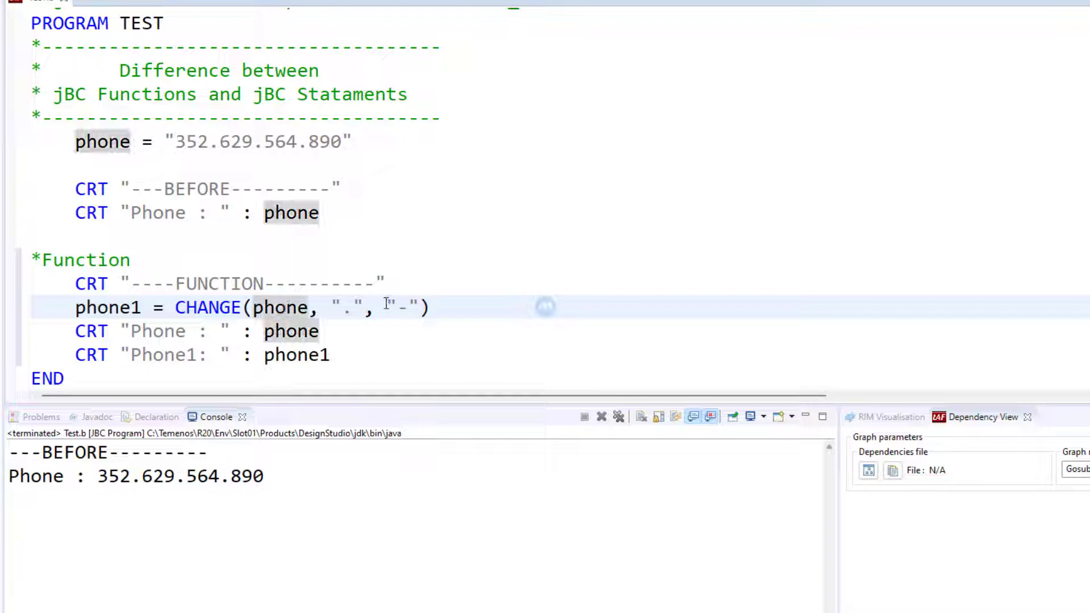
double_click(402, 308)
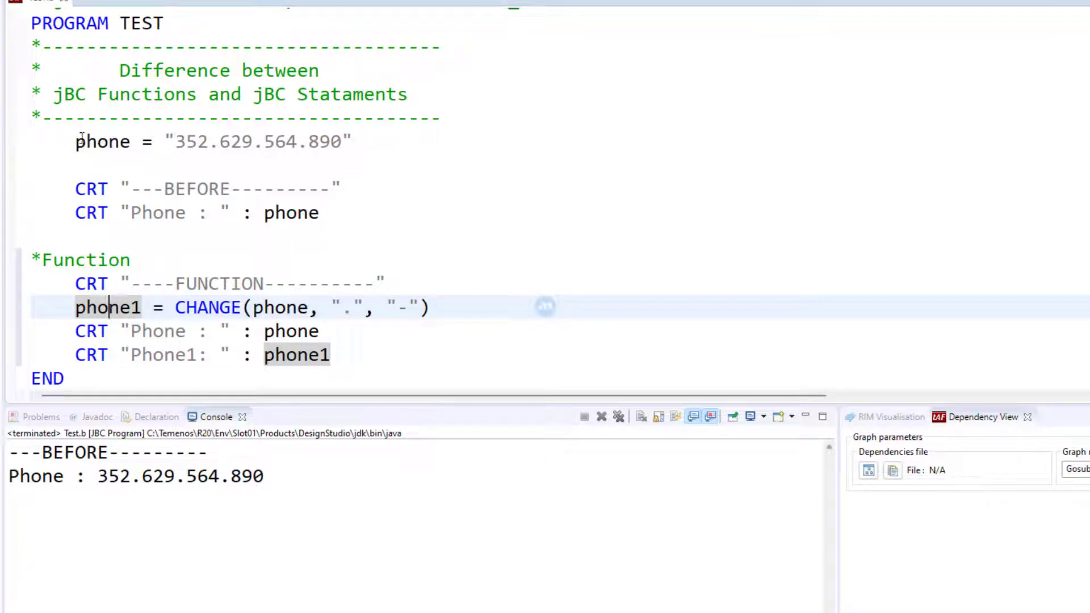
- Review the phone declaration, its CRT print line and the whole phone1 CHANGE assignment
double_click(102, 141)
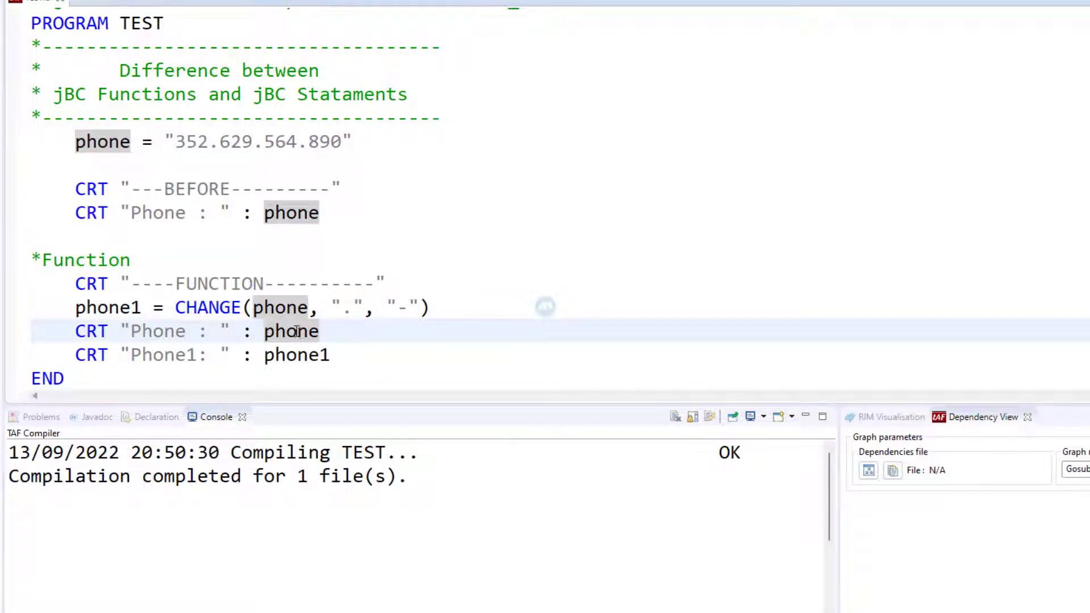
double_click(291, 330)
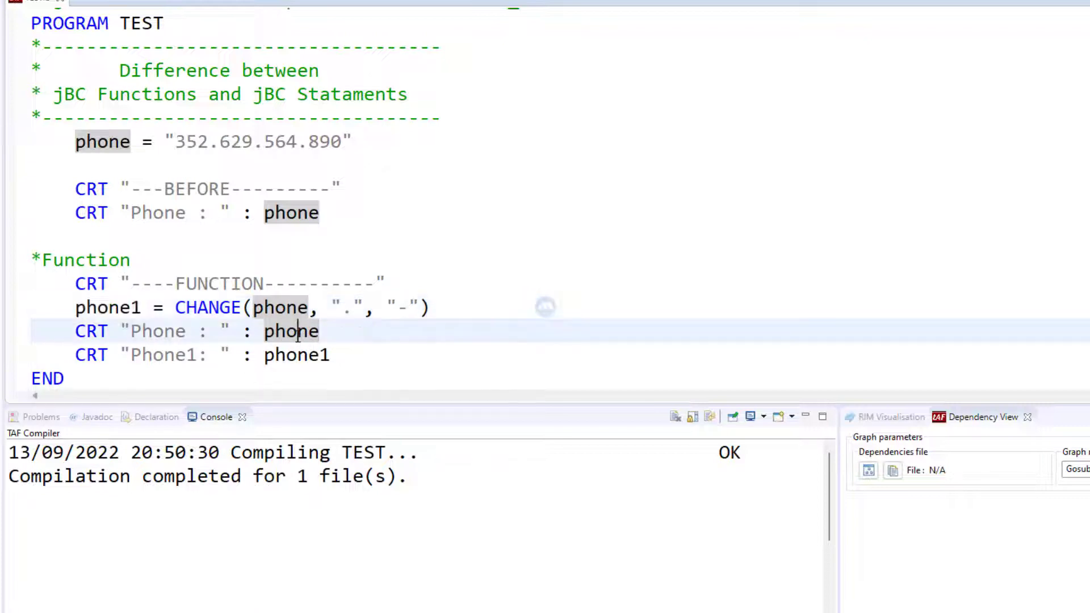
double_click(291, 330)
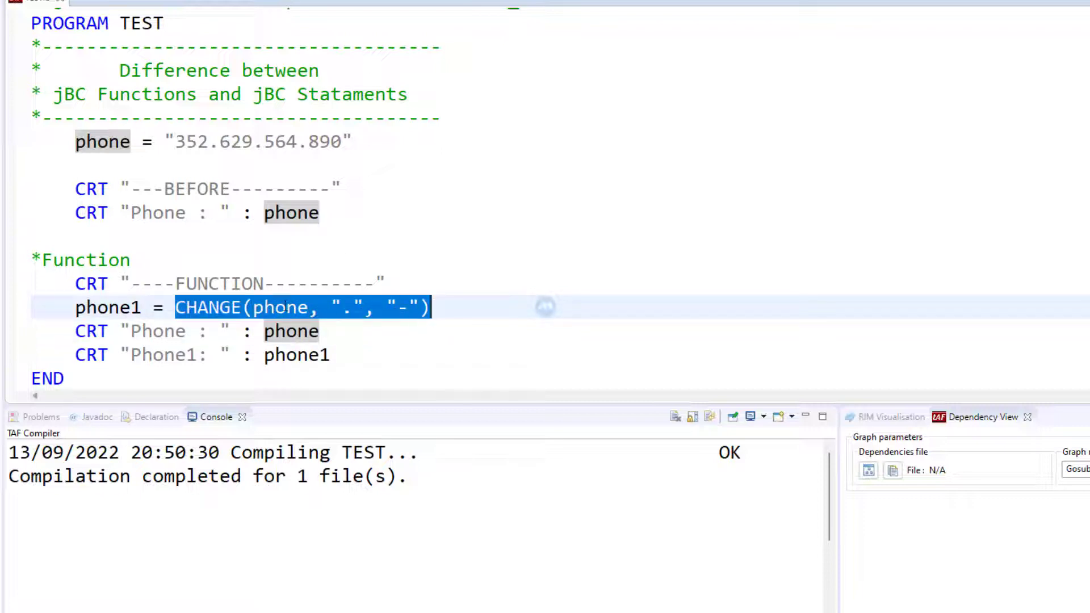
double_click(282, 307)
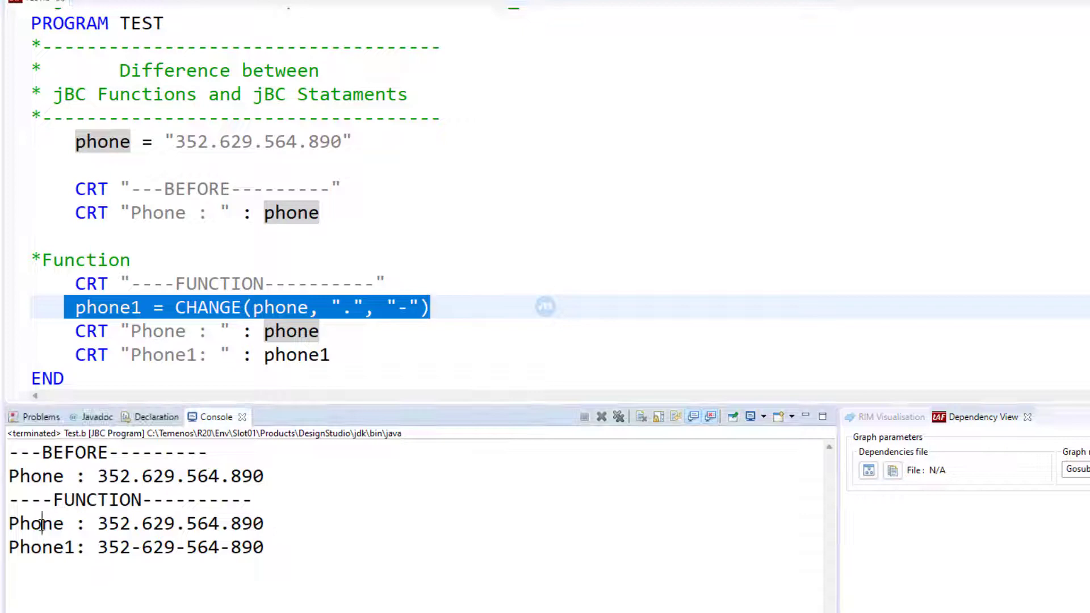
double_click(35, 523)
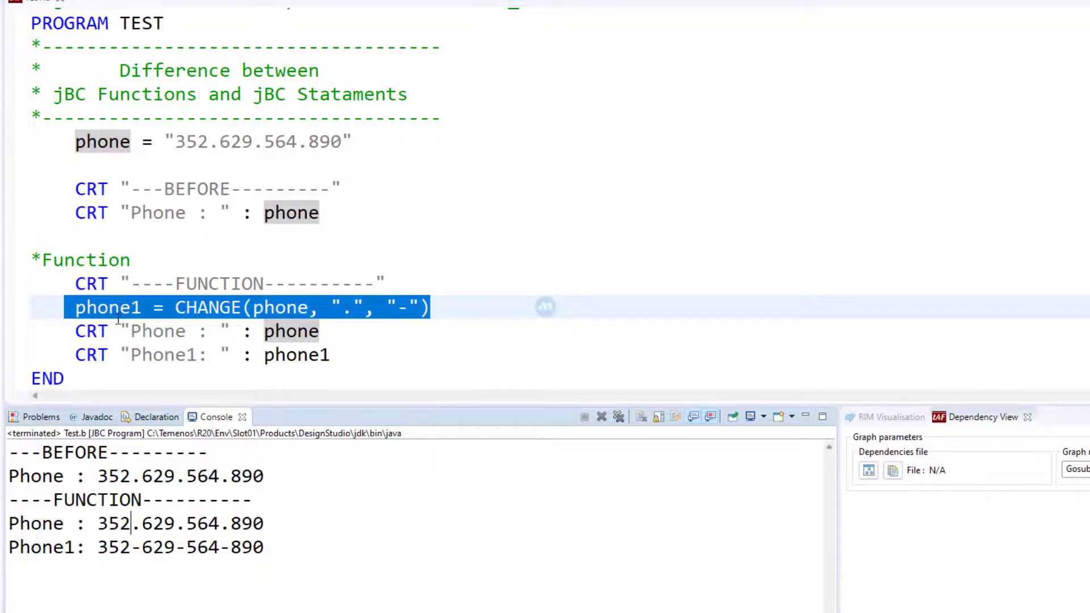
double_click(296, 355)
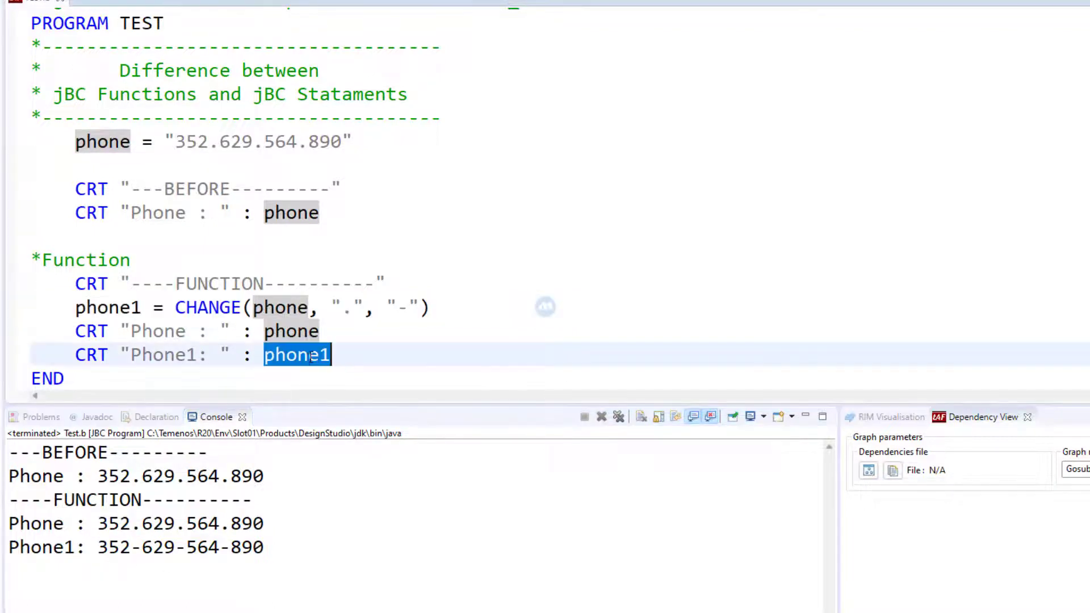
drag(98, 548, 265, 548)
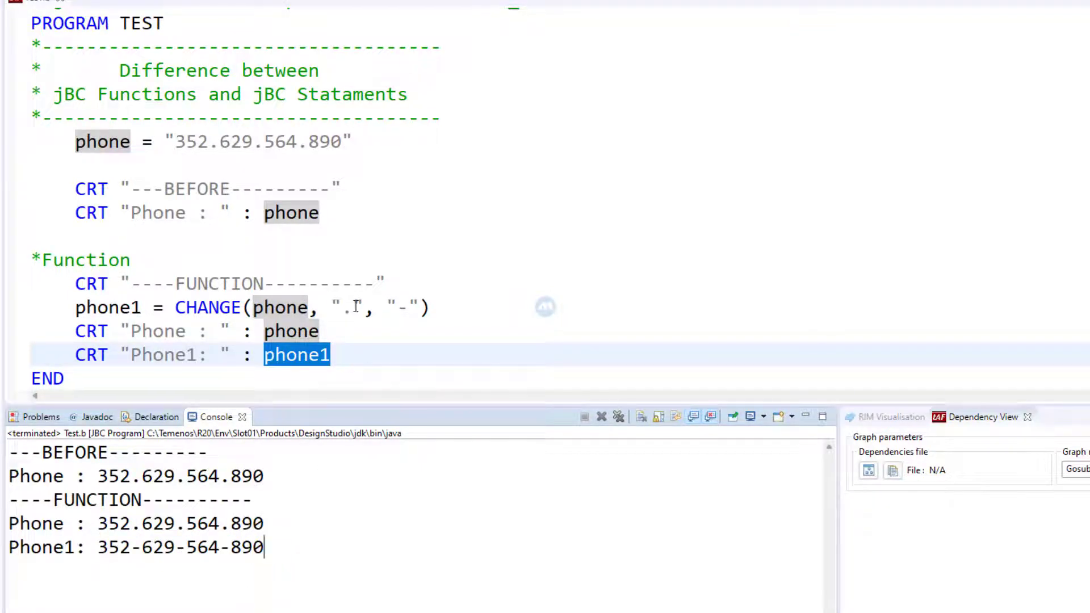
click(333, 354)
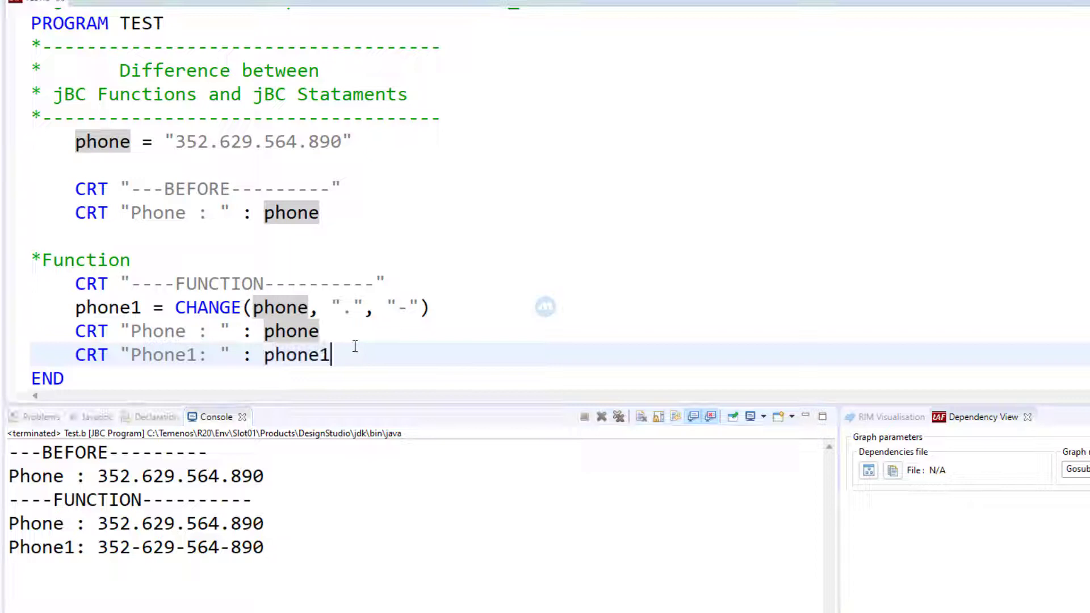
double_click(103, 141)
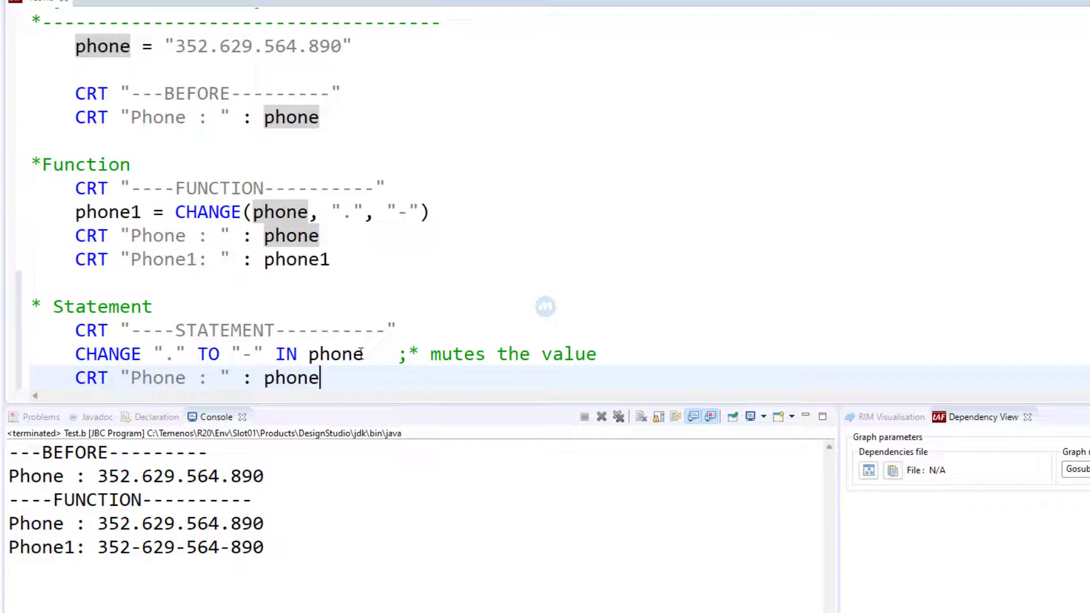
- Add the Statement block CHANGE "." TO "-" IN phone followed by CRT "Phone : " : phone
scroll(down, 3)
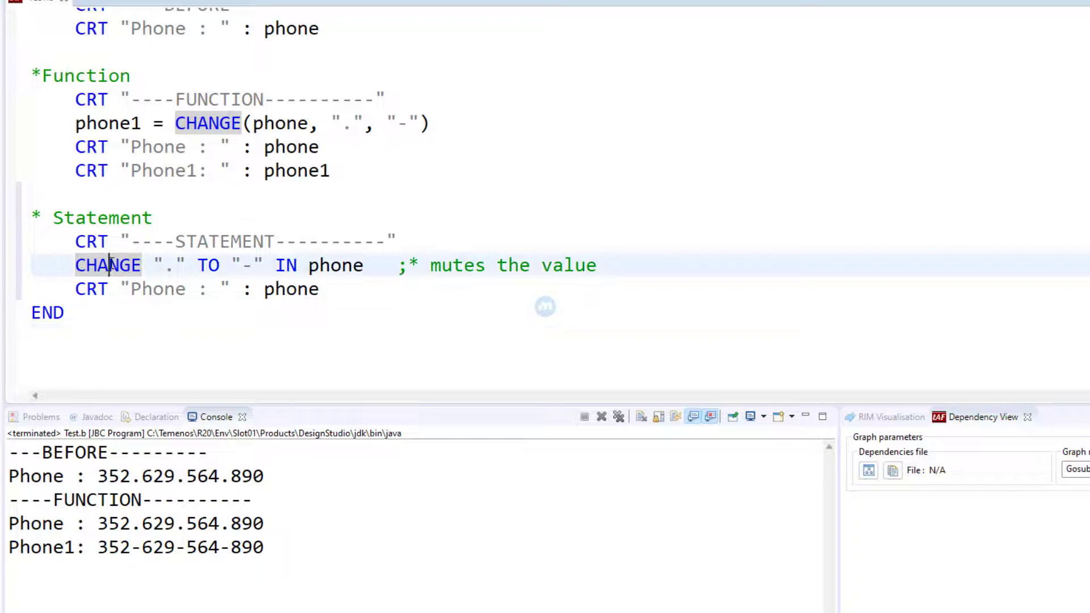
double_click(108, 266)
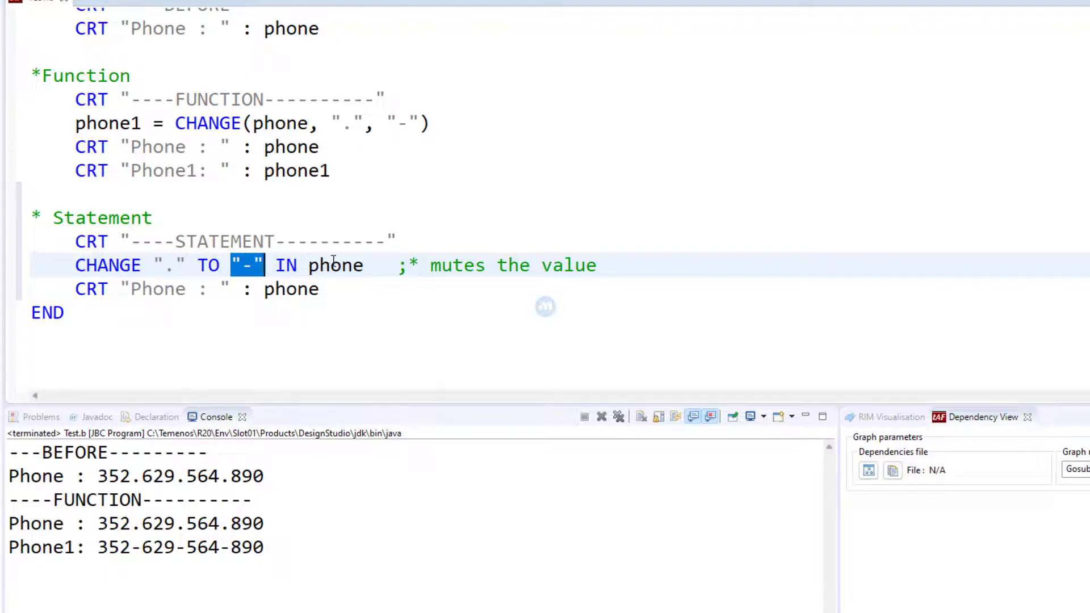
double_click(335, 266)
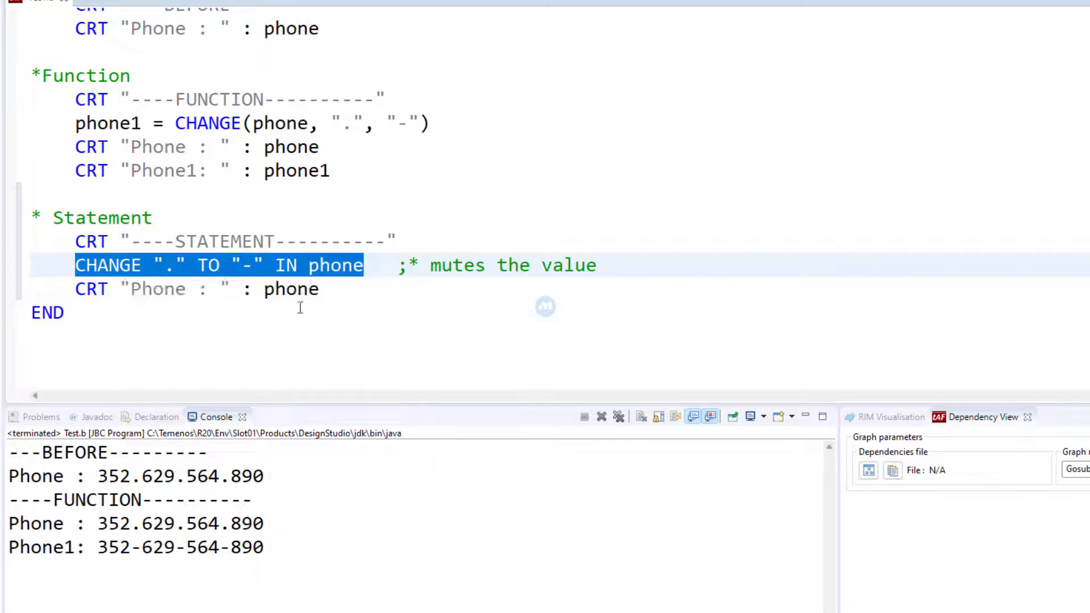
double_click(292, 290)
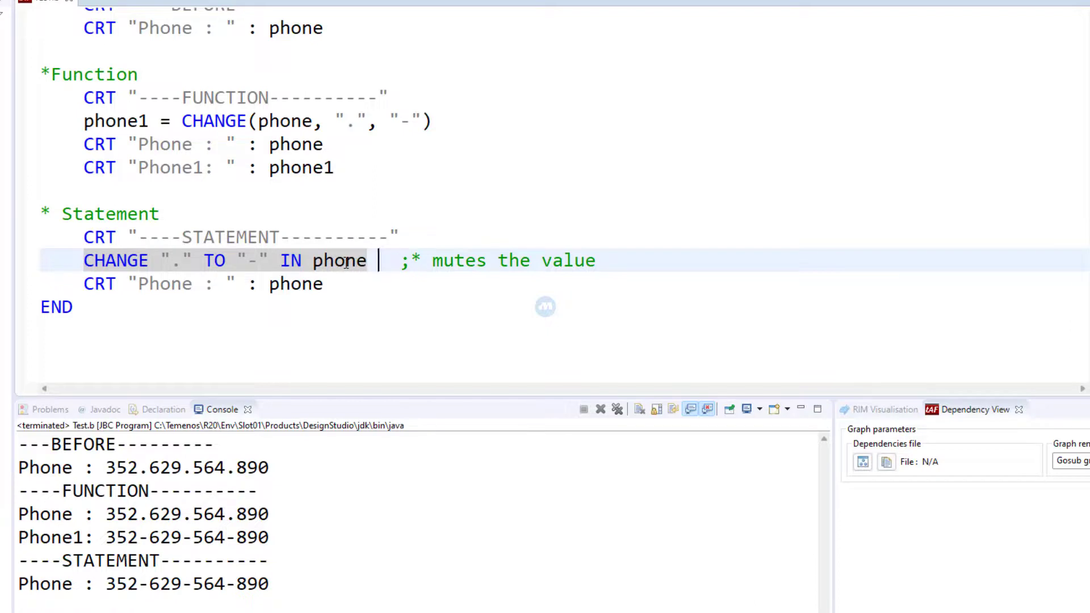
double_click(338, 261)
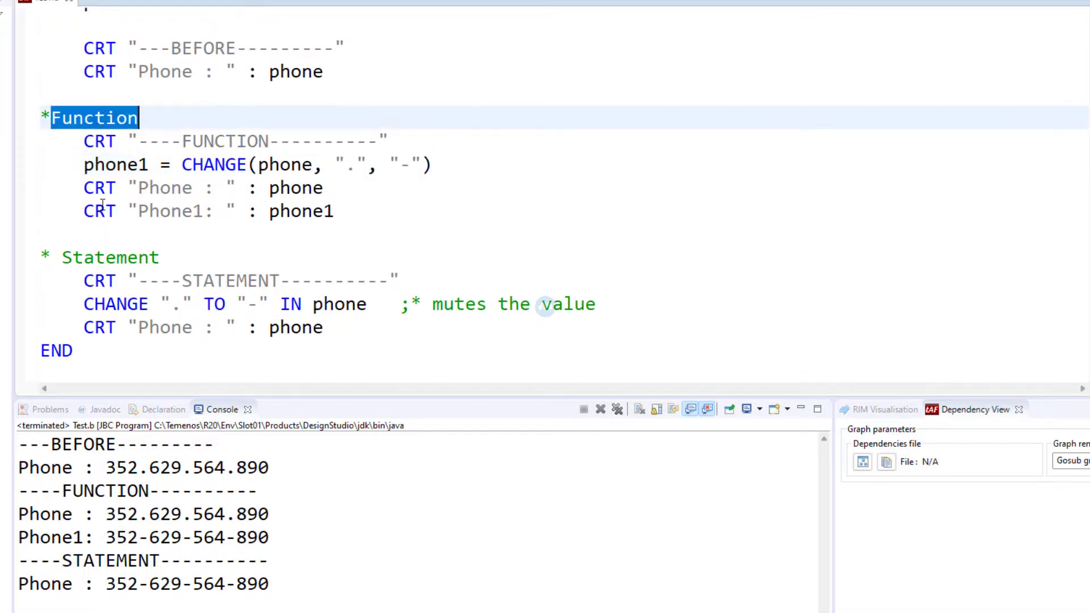
click(102, 258)
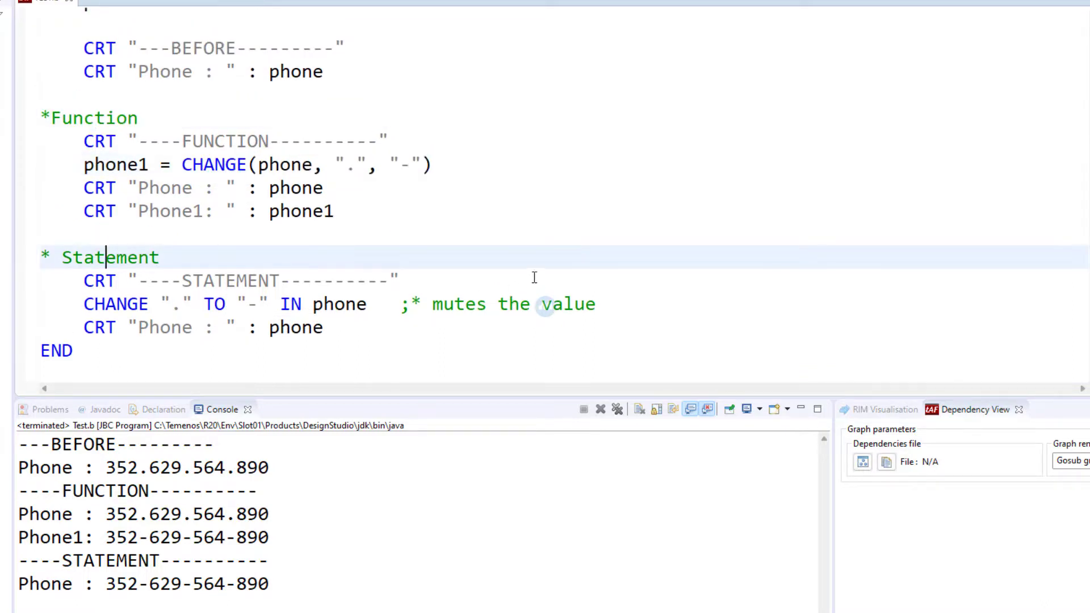